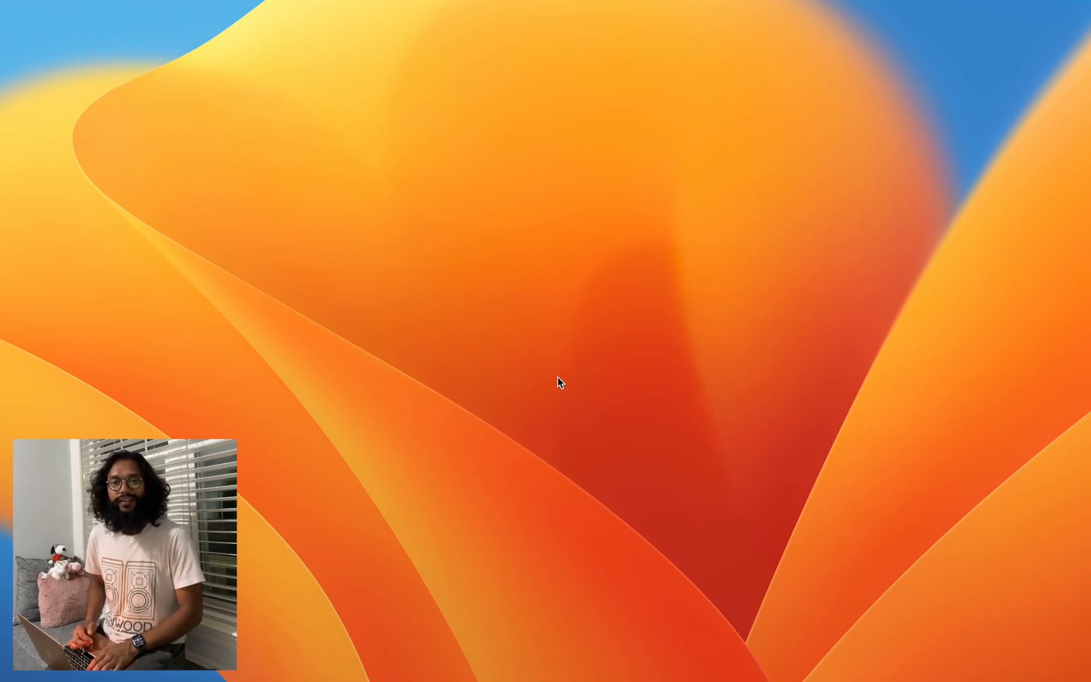
- Search 'waltr' and bring MobiMover's Browse & Transfer overview on screen
type("waltr")
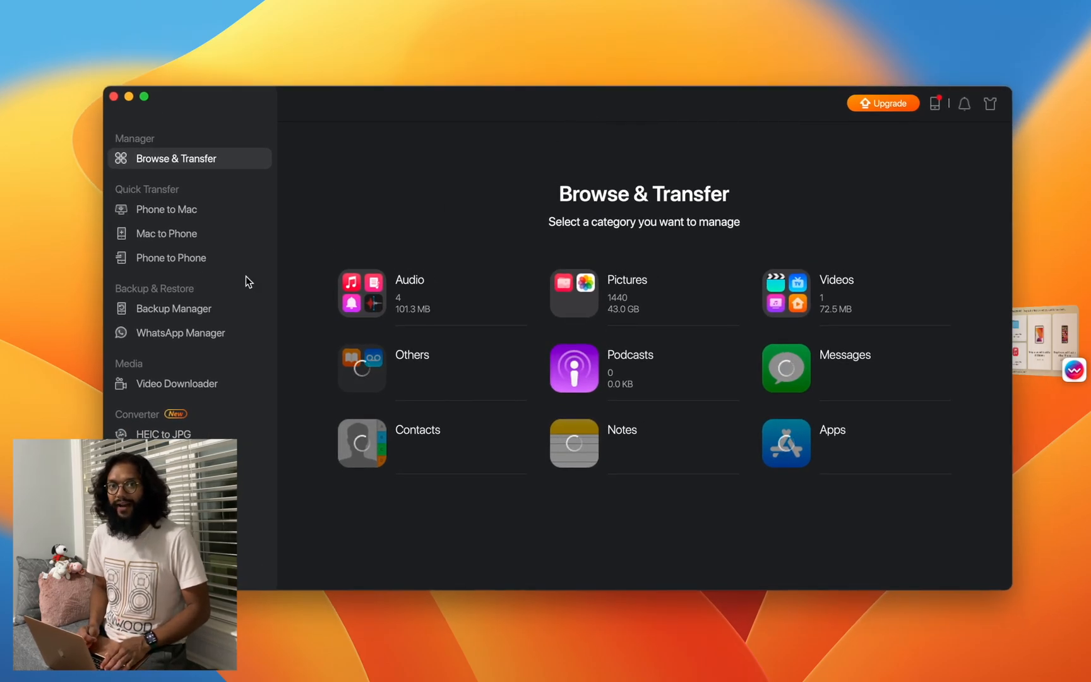
- Show the Mac to Phone transfer page, then bring the Sample Files Finder window forward
left_click(167, 234)
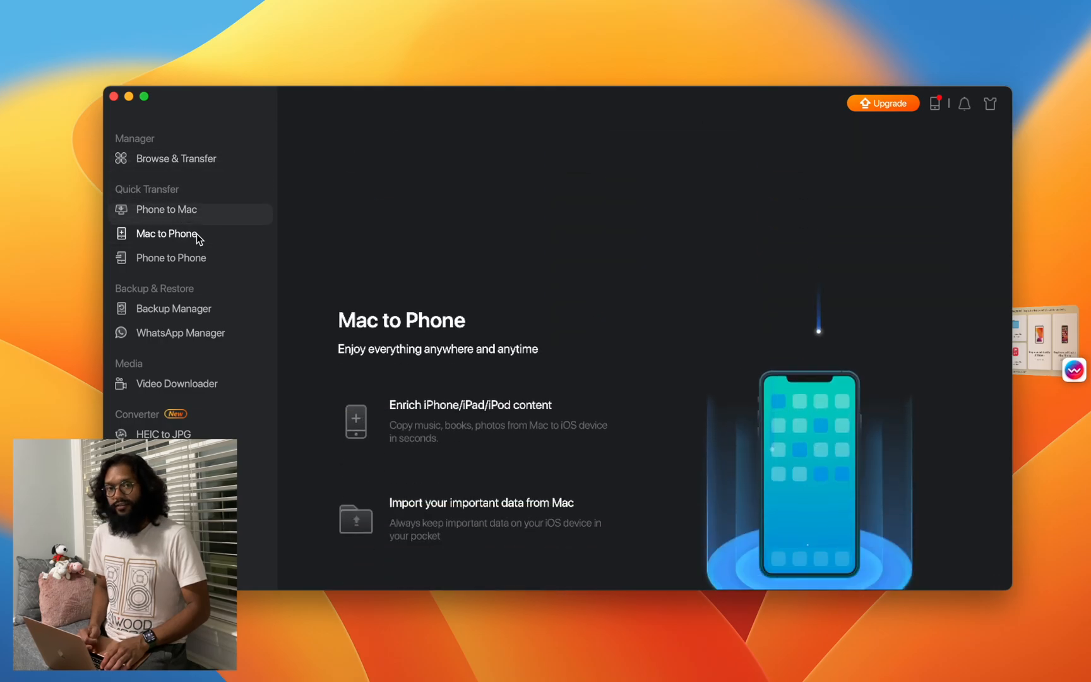
left_click(167, 234)
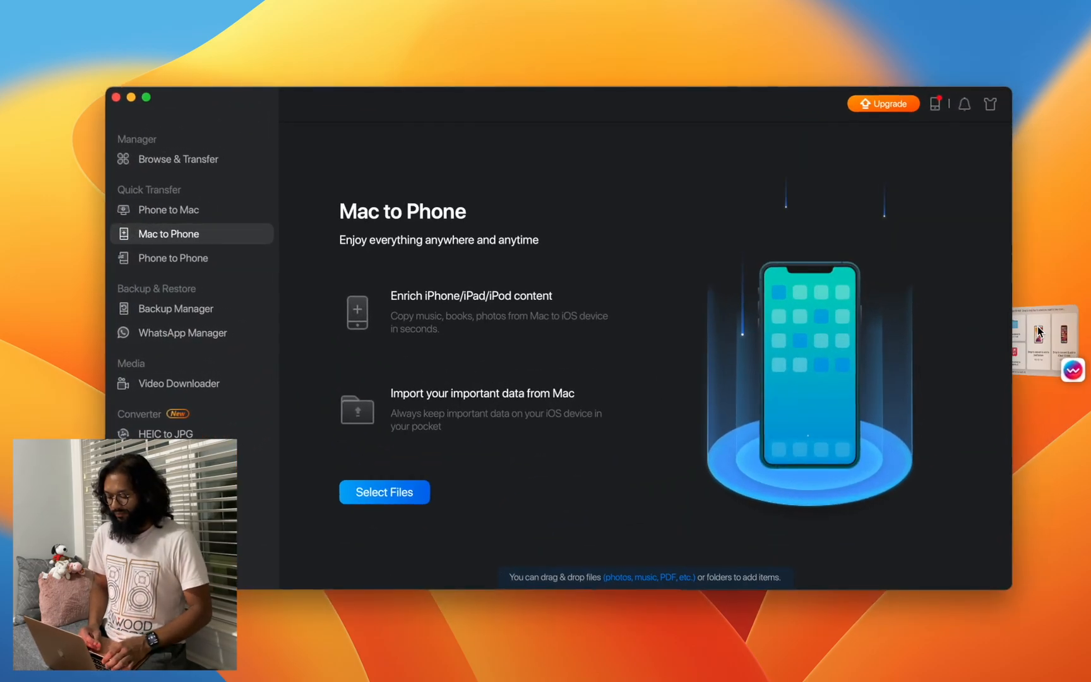
left_click(384, 492)
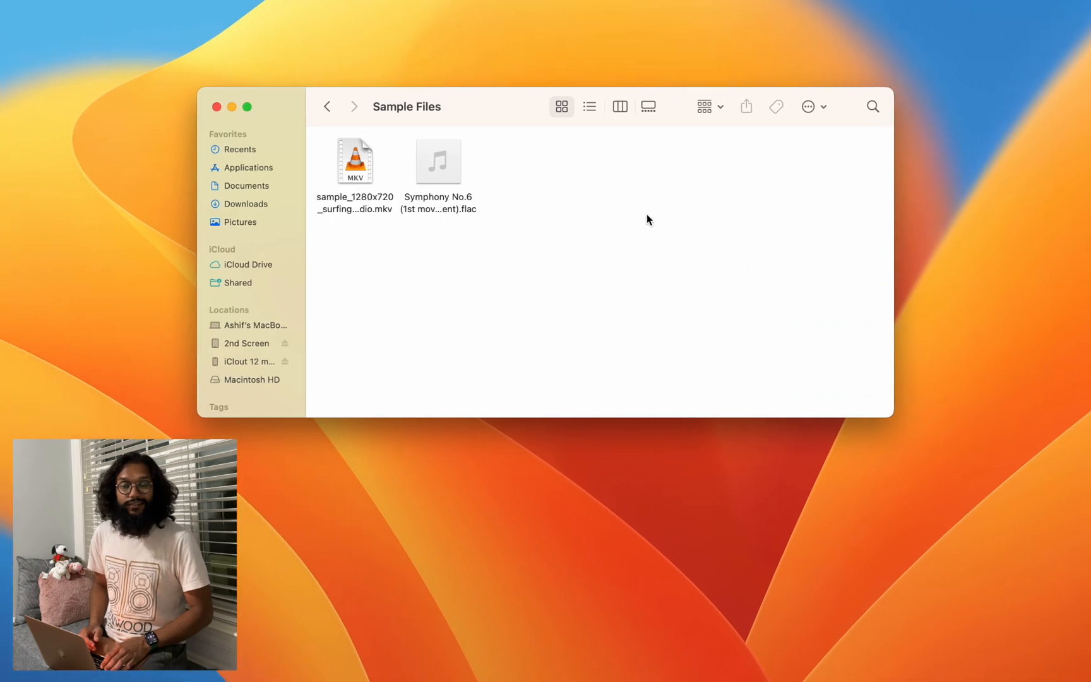
- Arrange windows so WALTR PRO's drop targets sit beside the Sample Files folder
left_click(231, 106)
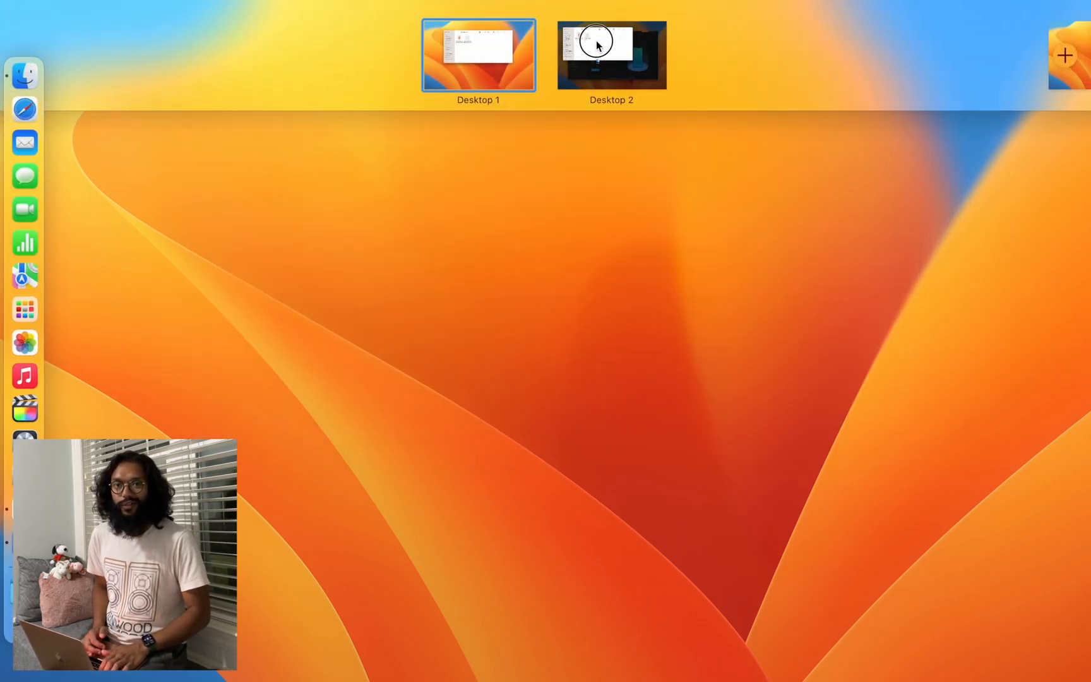
left_click(611, 54)
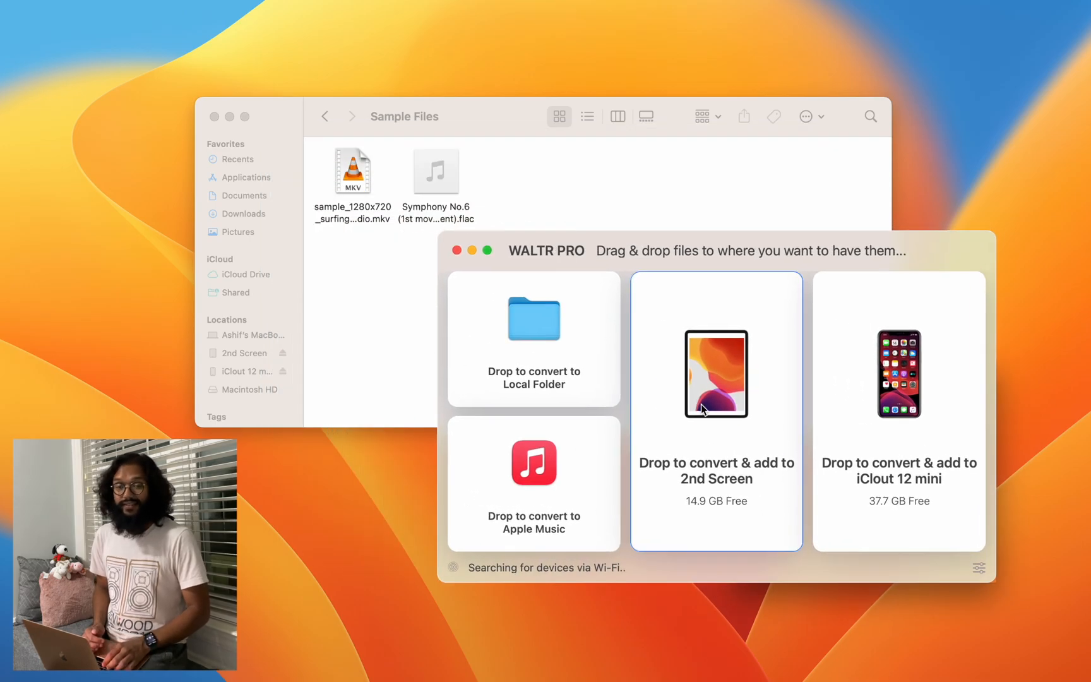
mouse_move(693, 470)
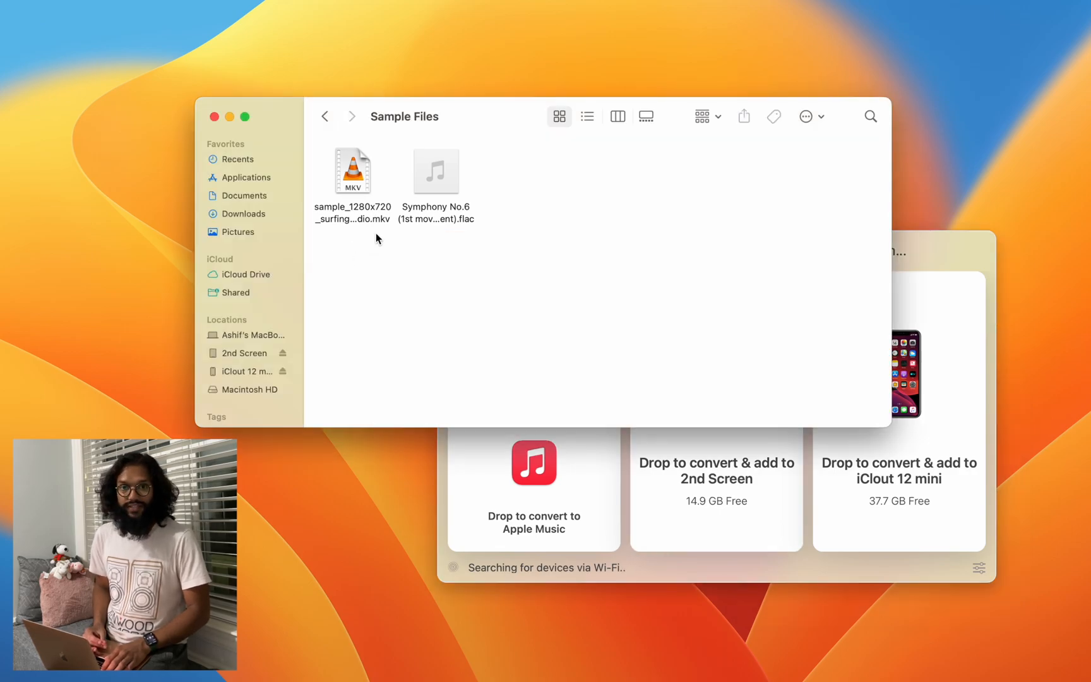
- Attempt the MKV in QuickTime, dismiss the incompatibility error, and carry it toward WALTR PRO
left_click(352, 171)
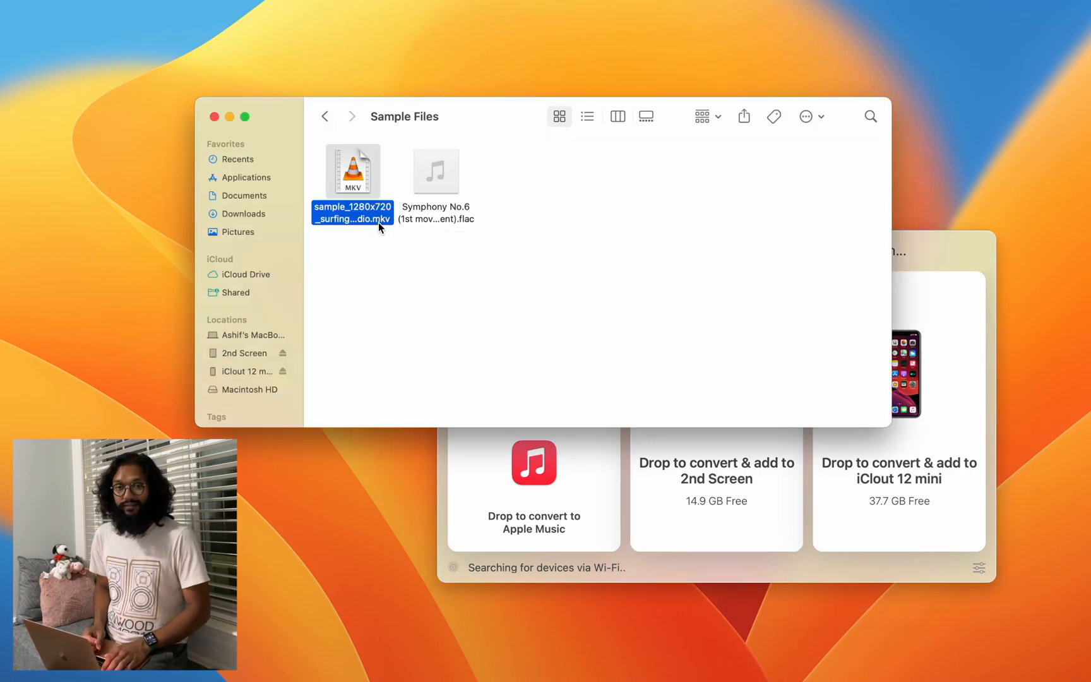
right_click(352, 172)
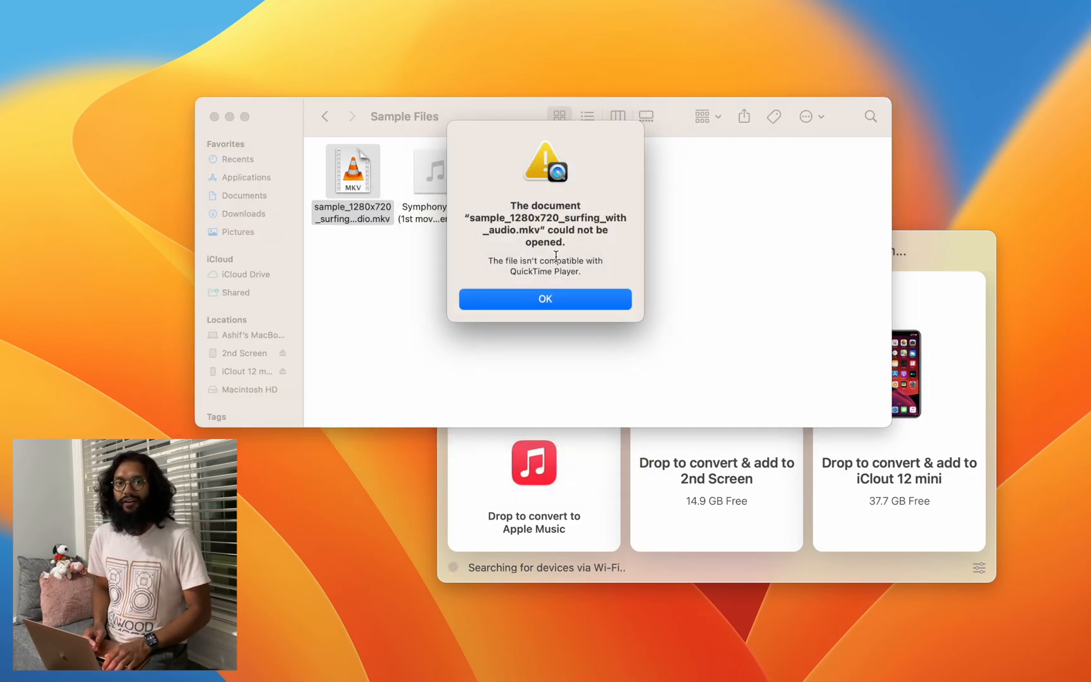
left_click(544, 298)
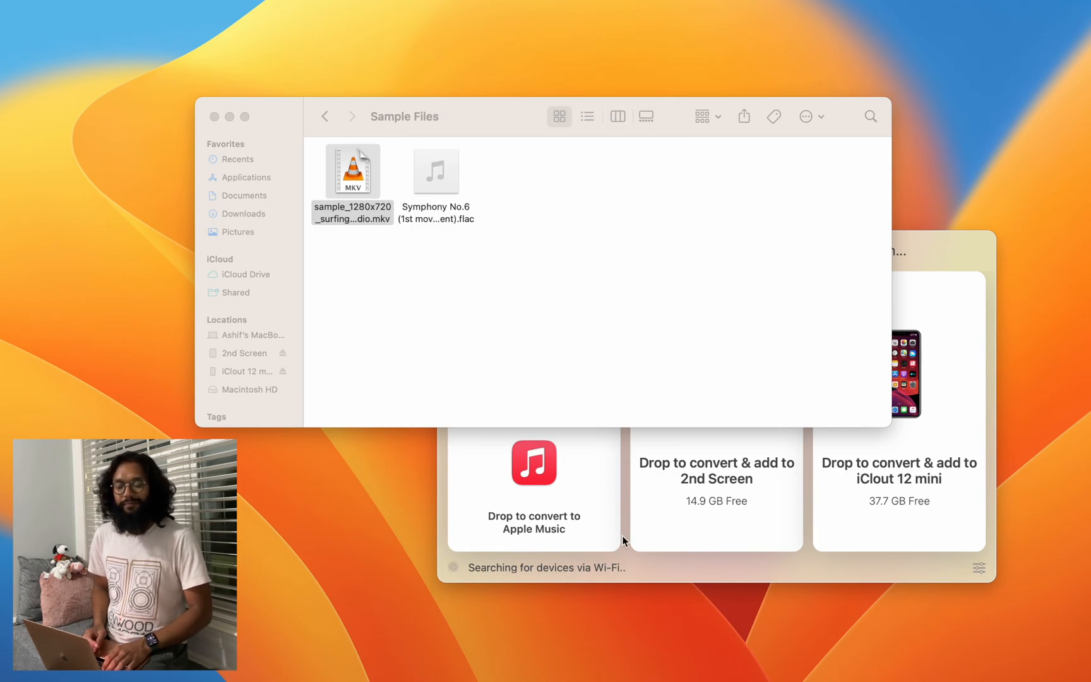
left_click_drag(352, 170, 488, 333)
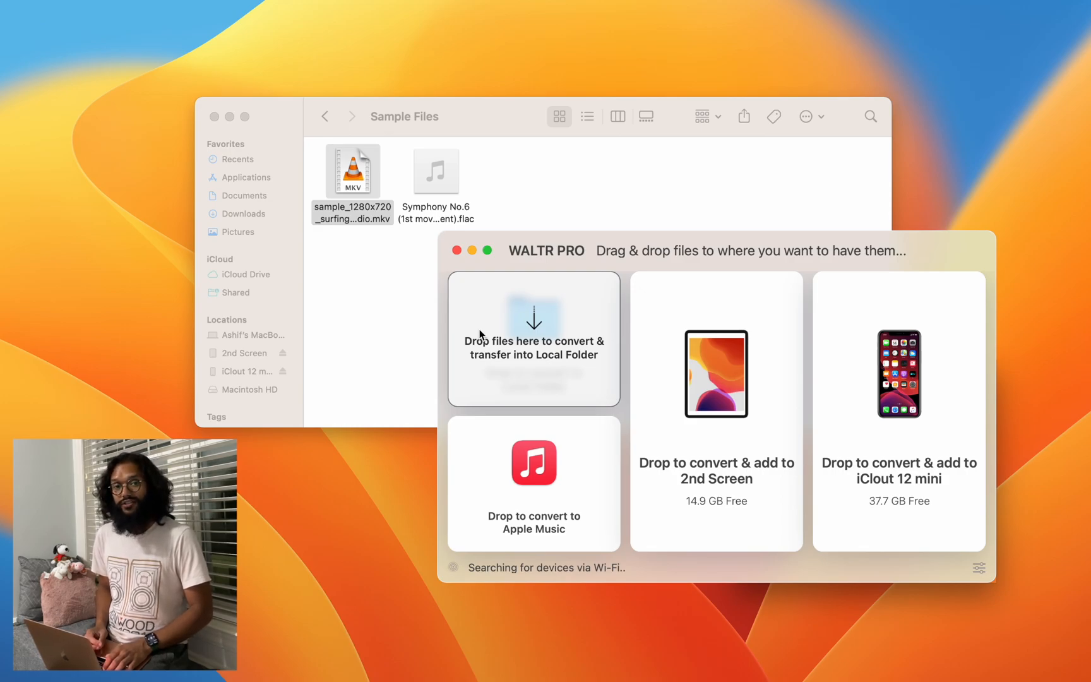
- Drop the MKV onto the Local Folder target so an MP4 copy lands on the desktop
left_click_drag(353, 172, 533, 318)
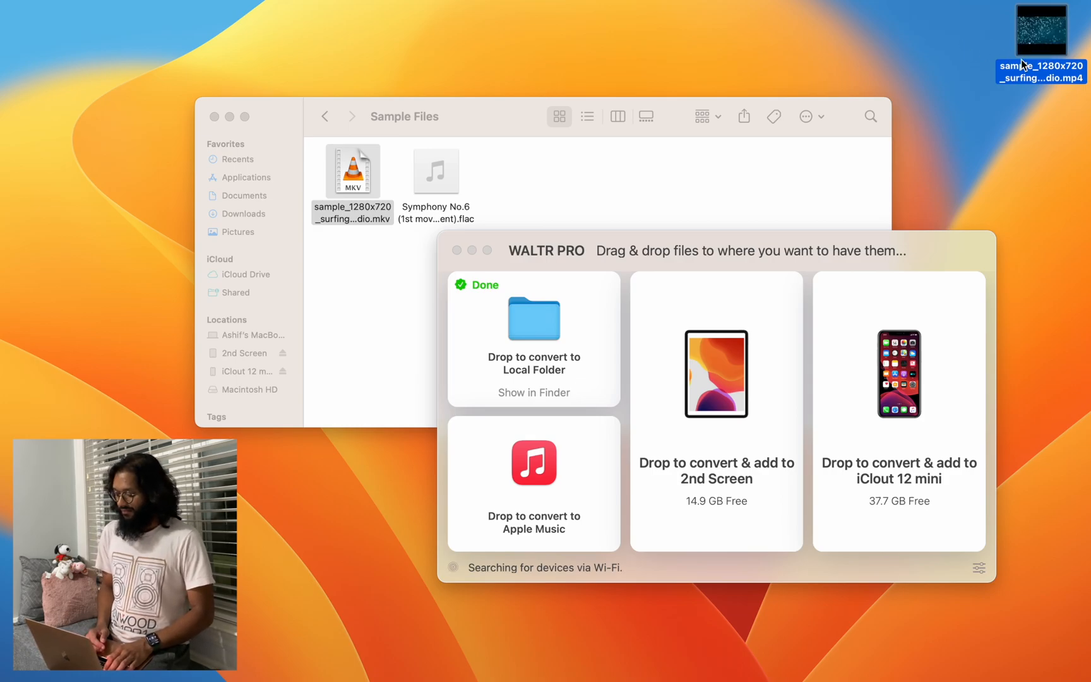
mouse_move(818, 239)
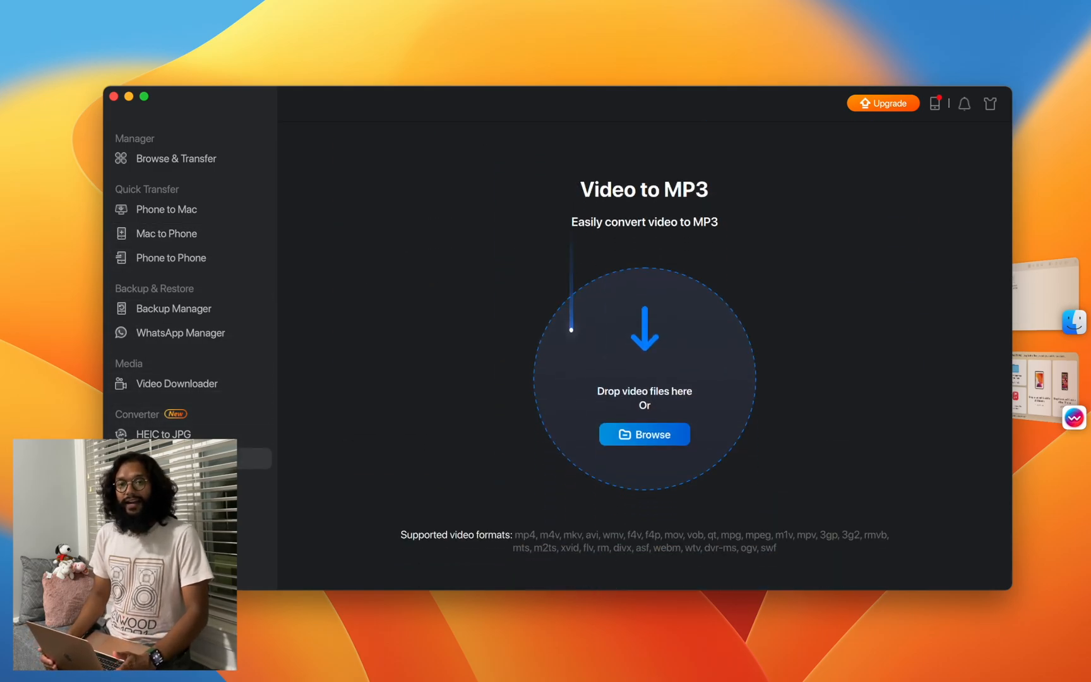
mouse_move(593, 492)
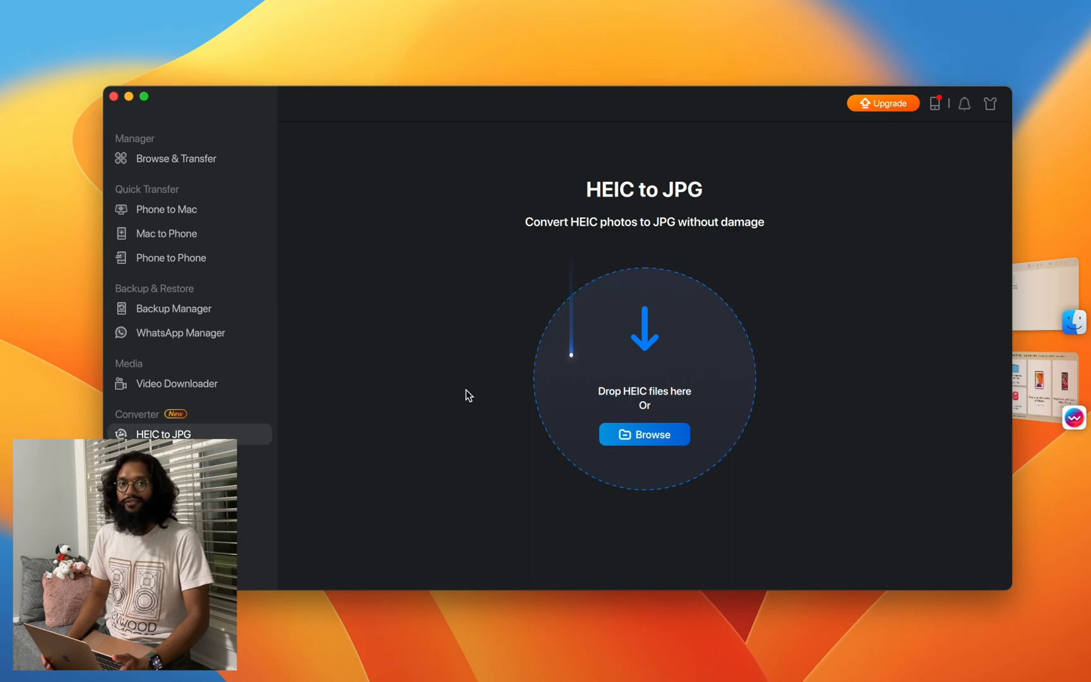
- Expand the Audio subcategories on MobiMover's Browse & Transfer page
left_click(175, 158)
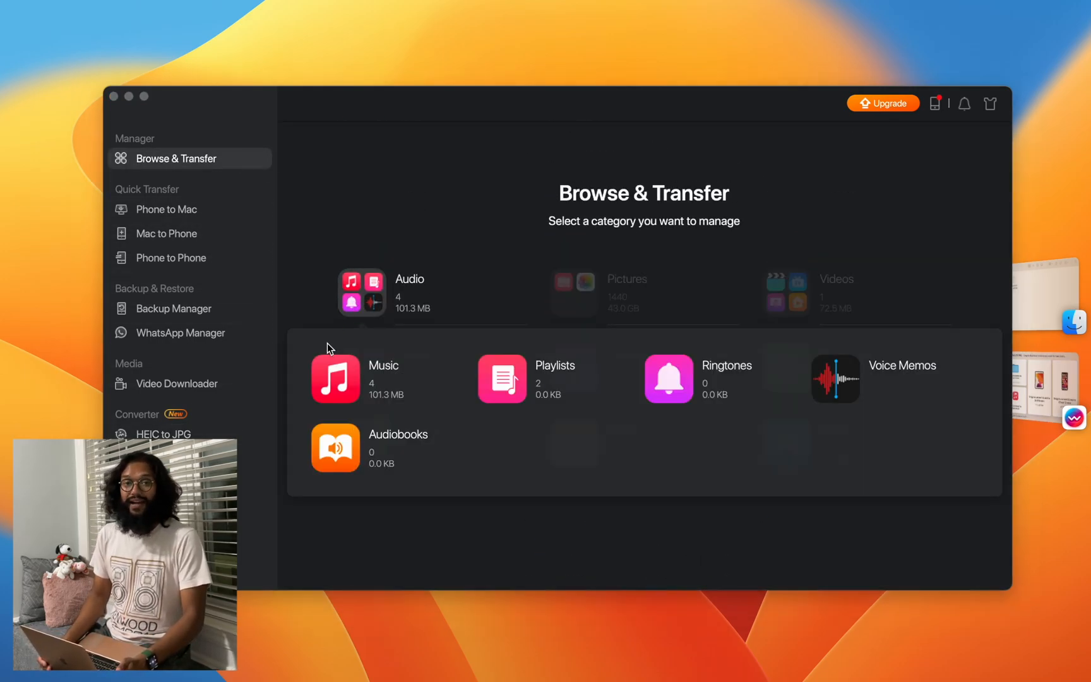
- Show the phone's Music list of four songs totalling 101.3 MB
left_click(336, 378)
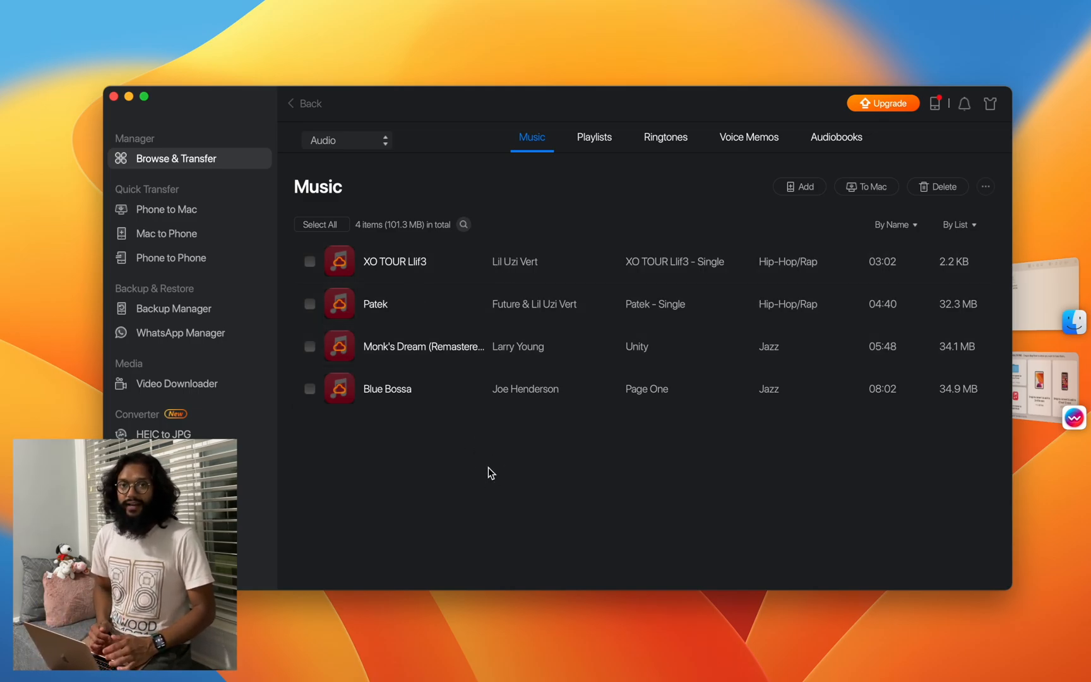
mouse_move(961, 448)
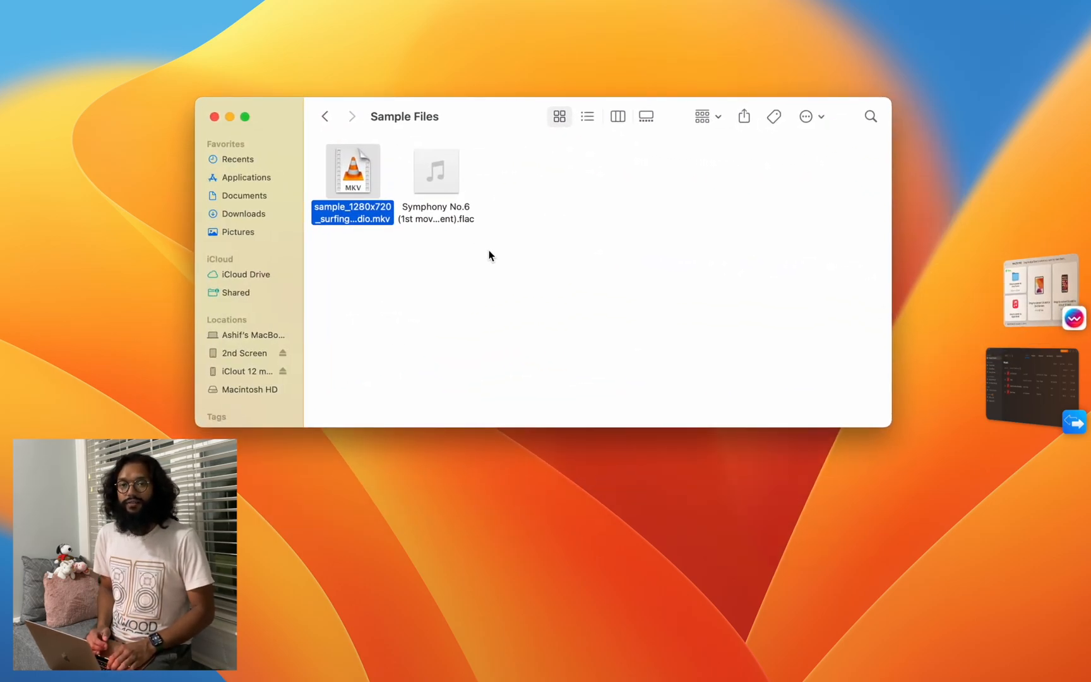
- Bring WALTR PRO's drop-to-convert window back to the front
left_click(435, 171)
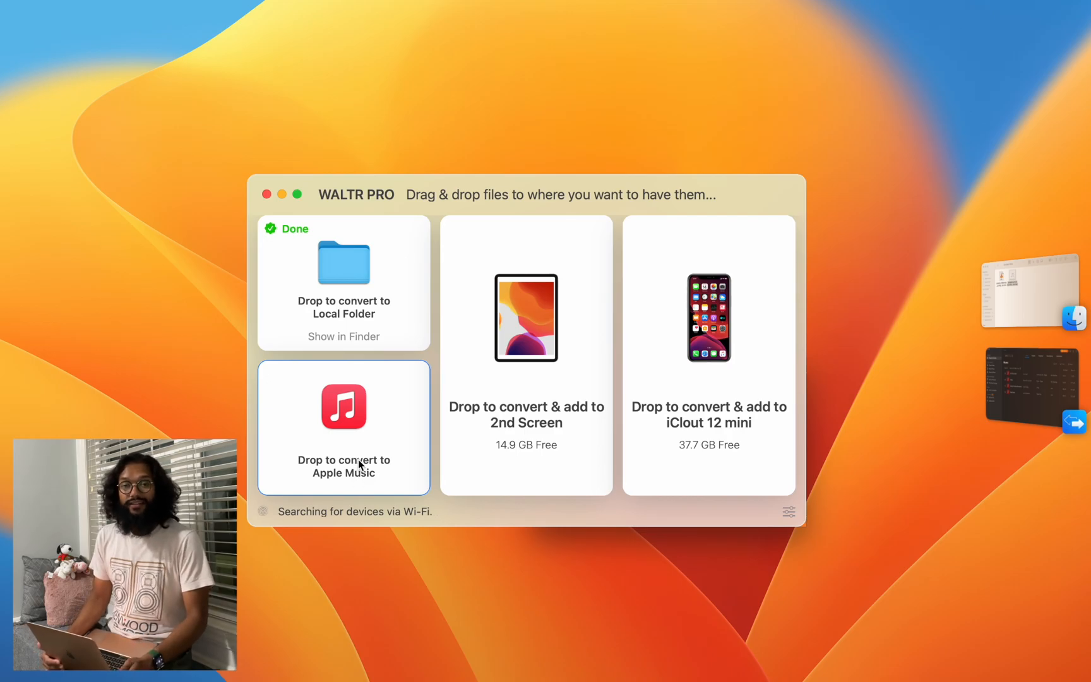
mouse_move(933, 356)
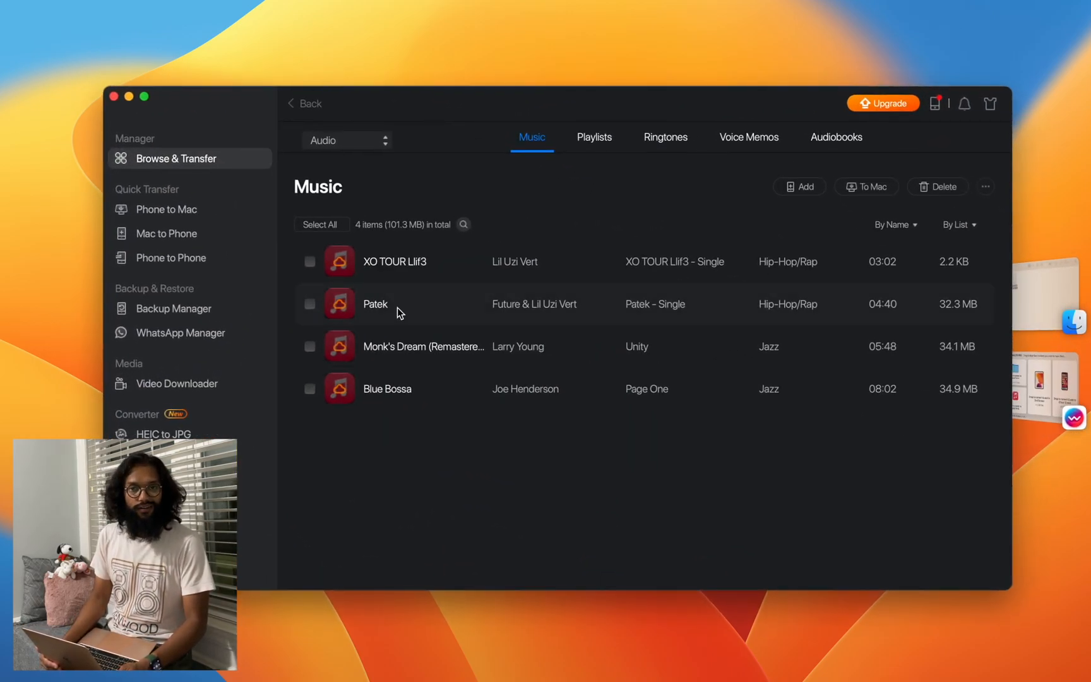
mouse_move(377, 463)
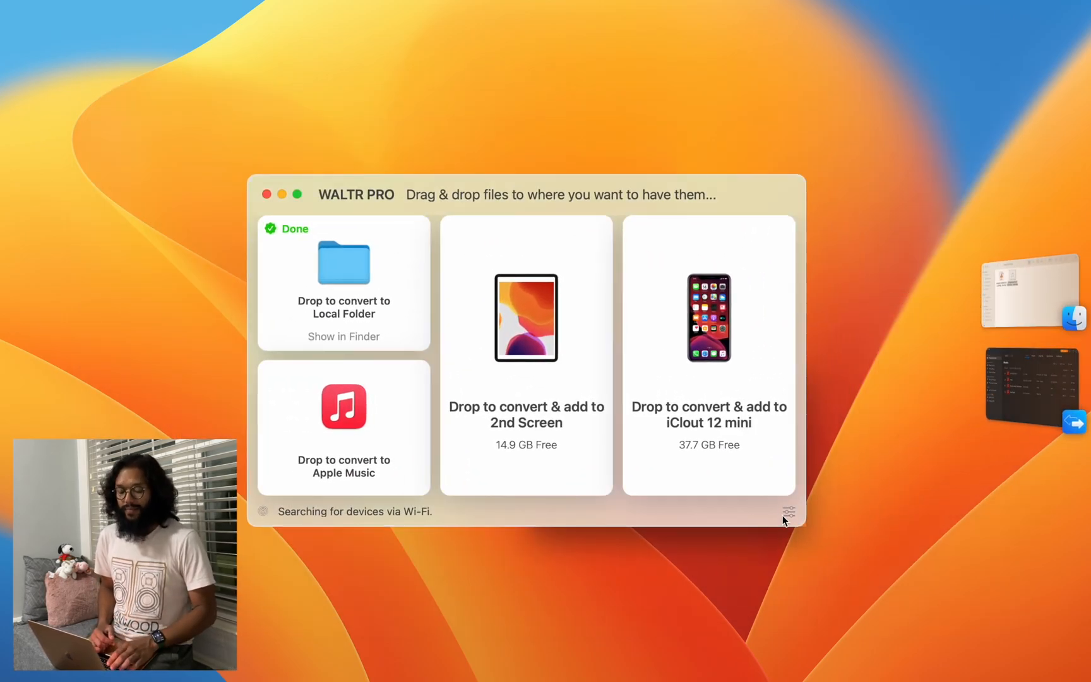
- Review WALTR PRO's General preferences and close the window
left_click(787, 512)
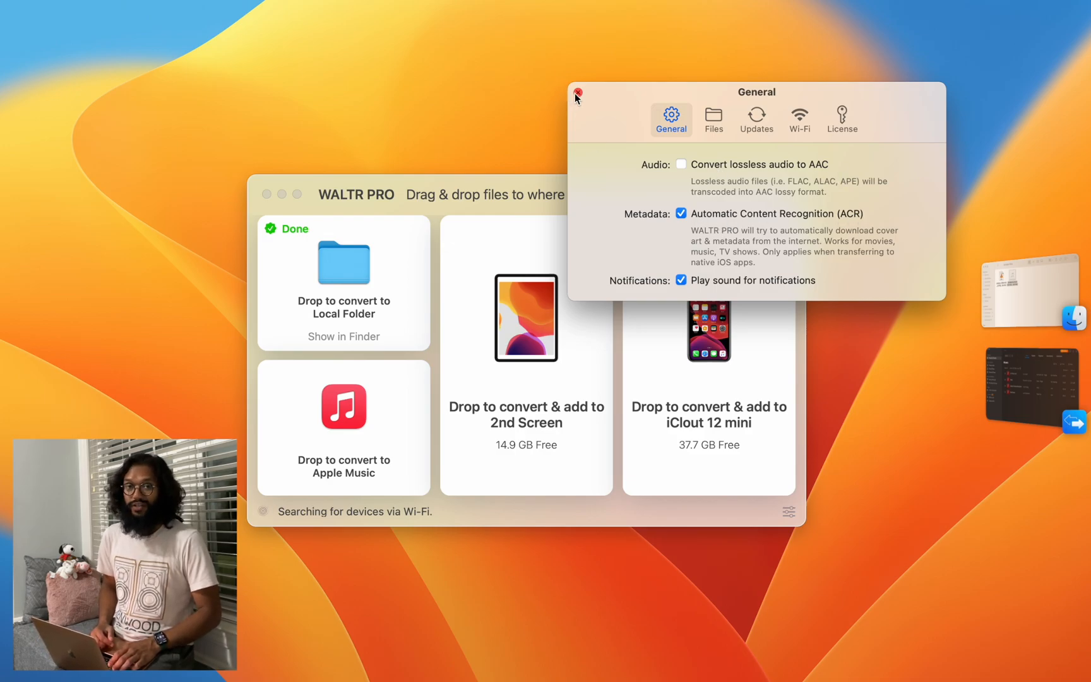
left_click(577, 93)
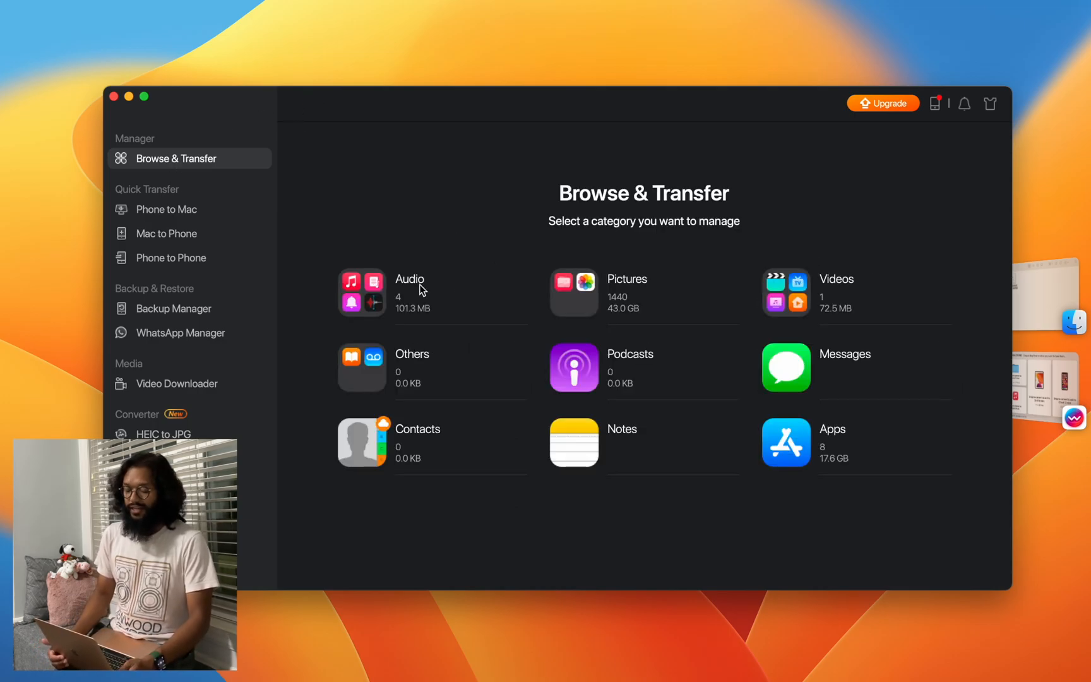
mouse_move(746, 305)
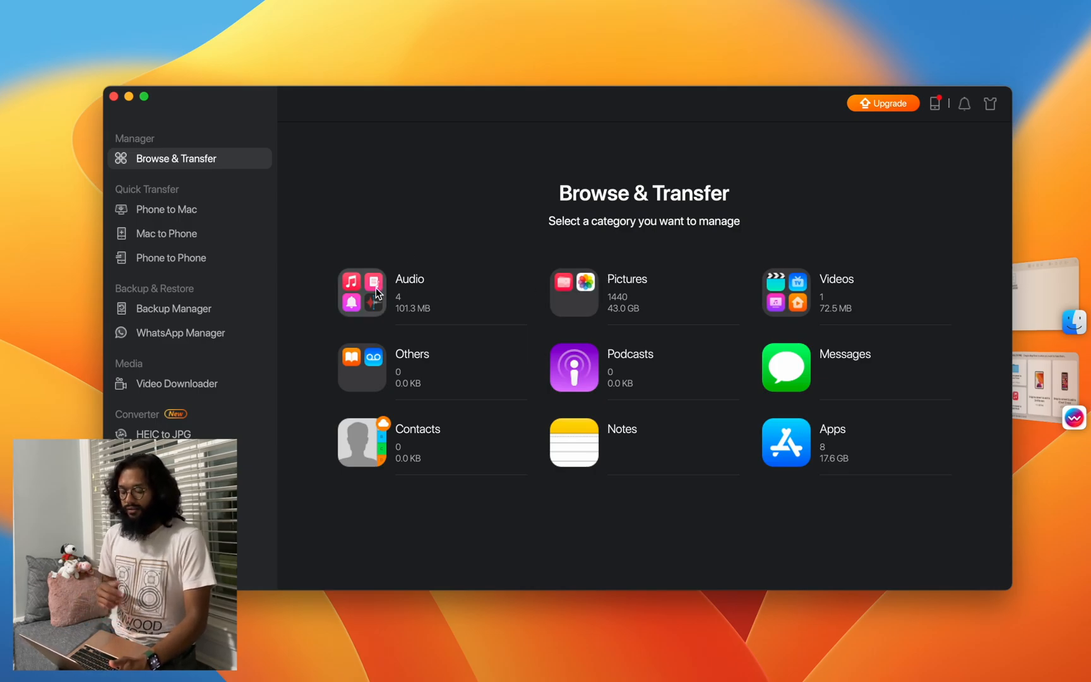
- Show the phone's Music library of 386 songs totalling 9.6 GB via the Audio category
left_click(362, 292)
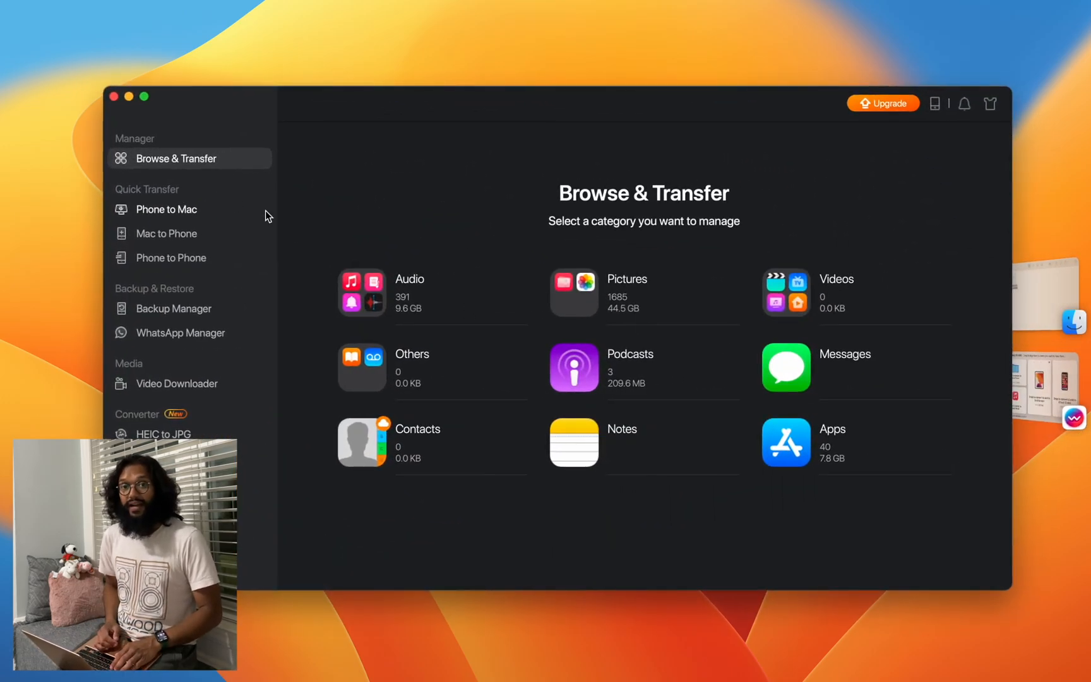
mouse_move(379, 302)
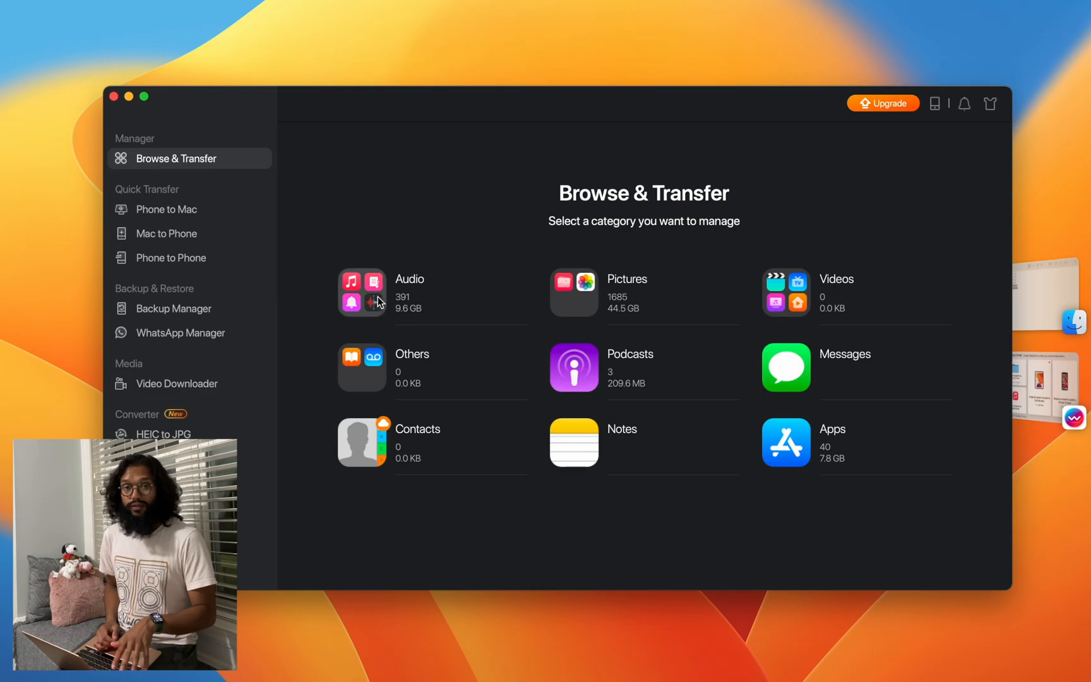
left_click(362, 292)
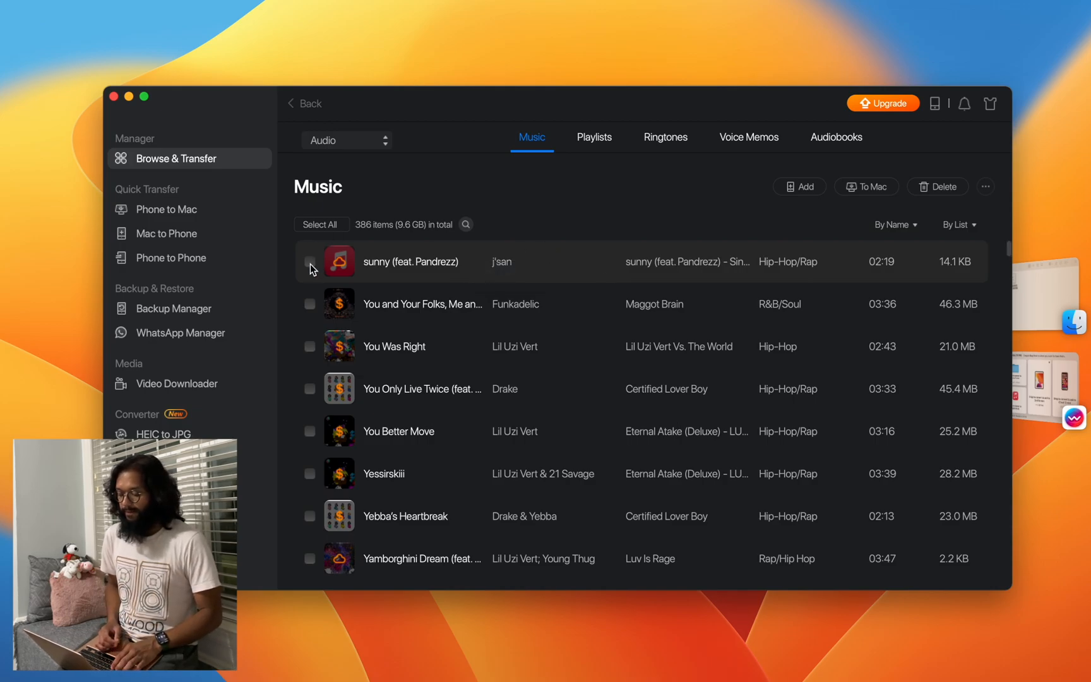
left_click(937, 187)
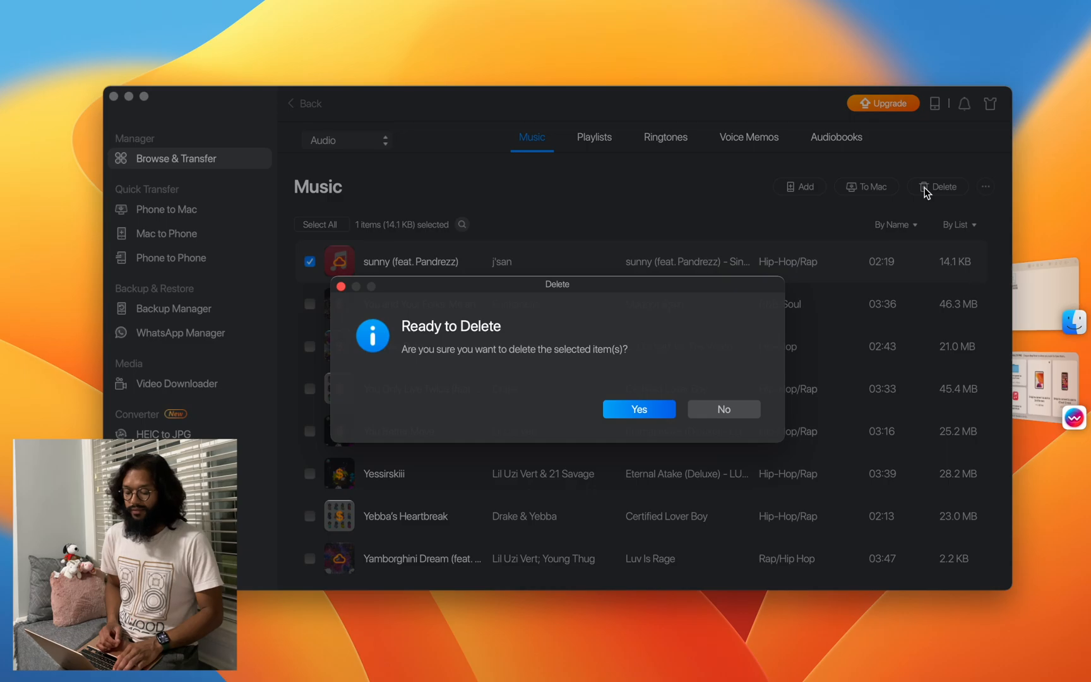
left_click(638, 408)
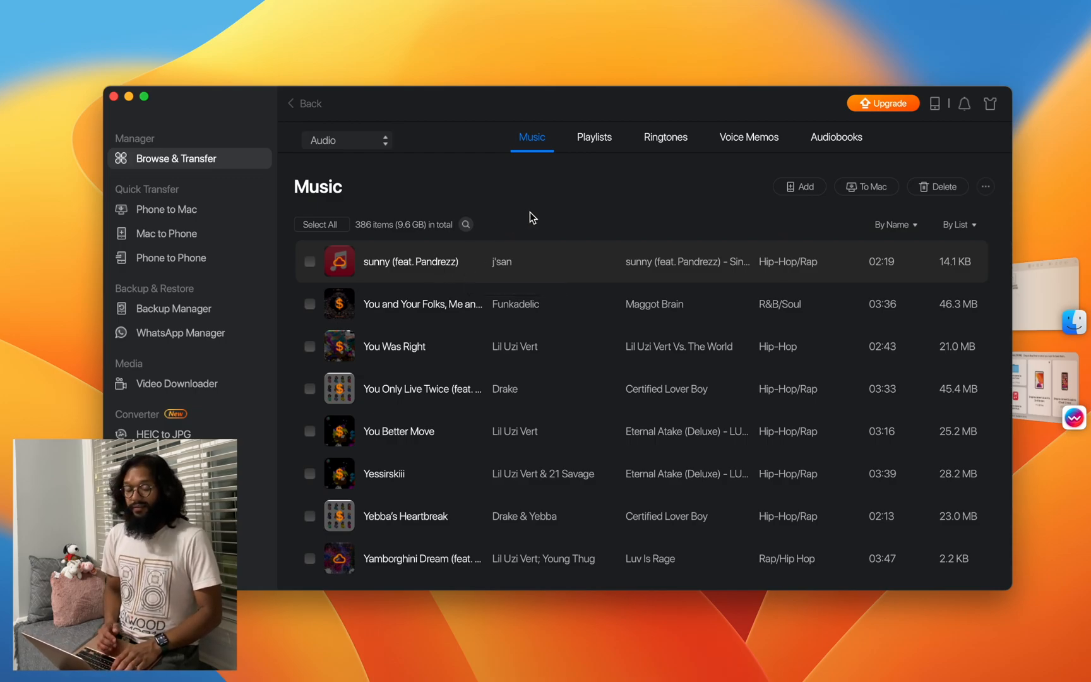
mouse_move(921, 263)
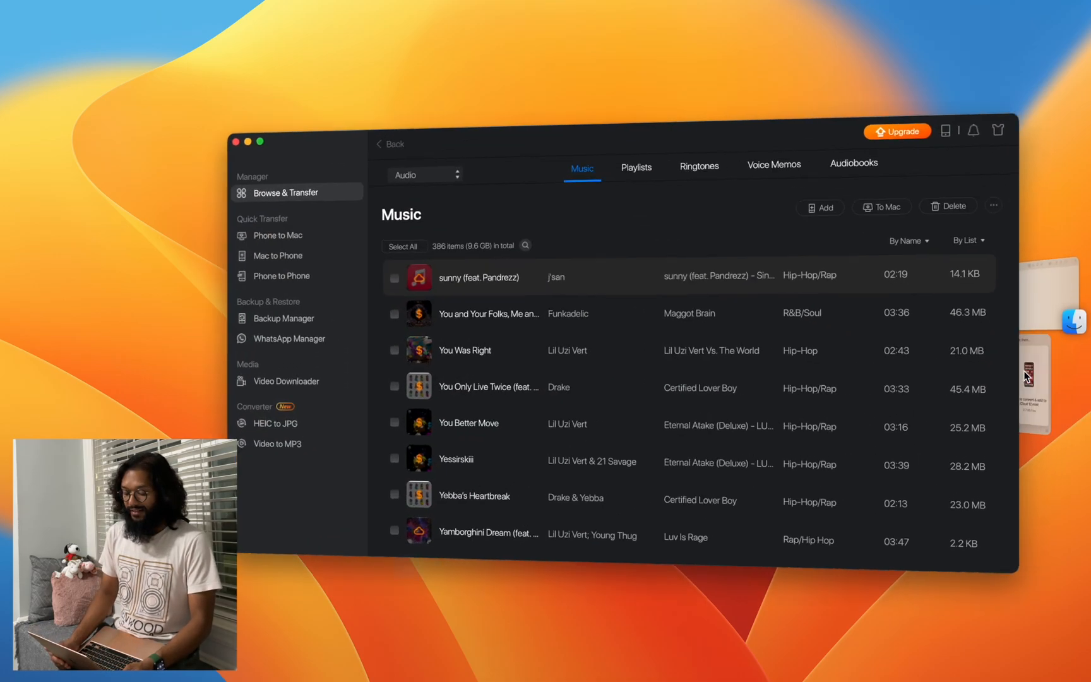
- Bring WALTR PRO forward and close its drop window, leaving the empty macOS desktop
left_click(390, 144)
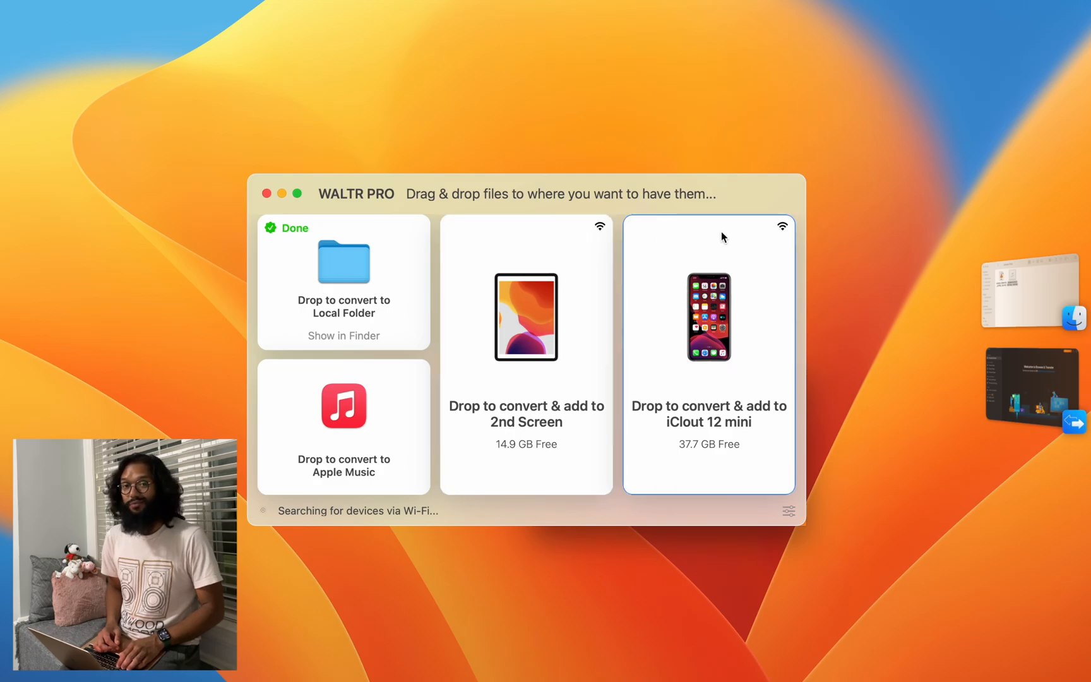
mouse_move(775, 236)
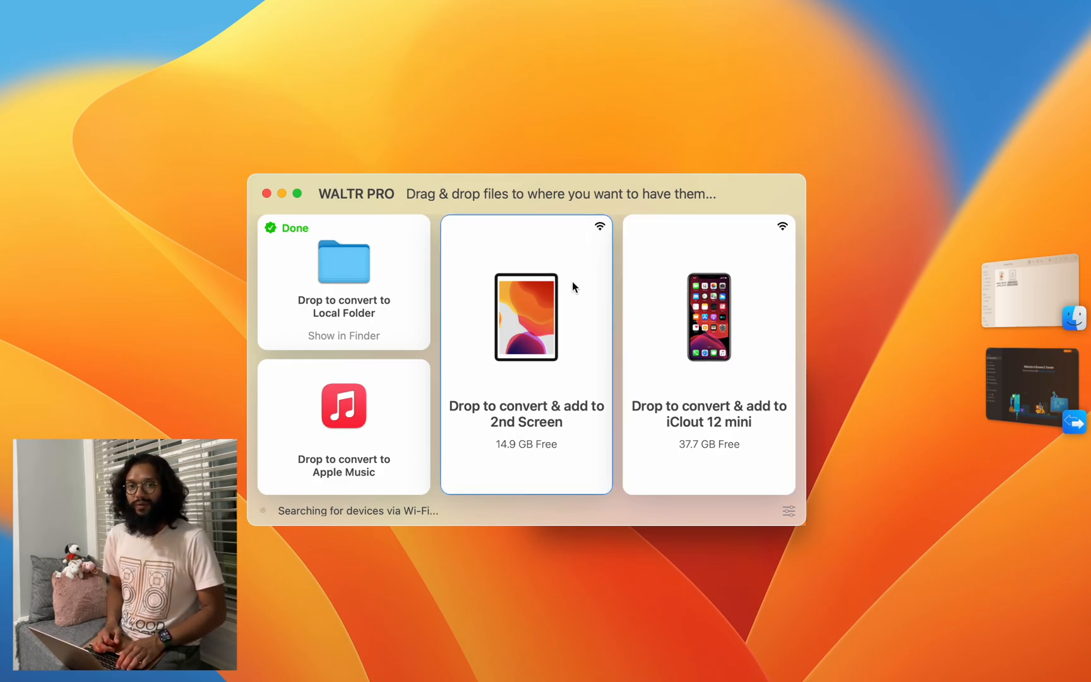
left_click(266, 193)
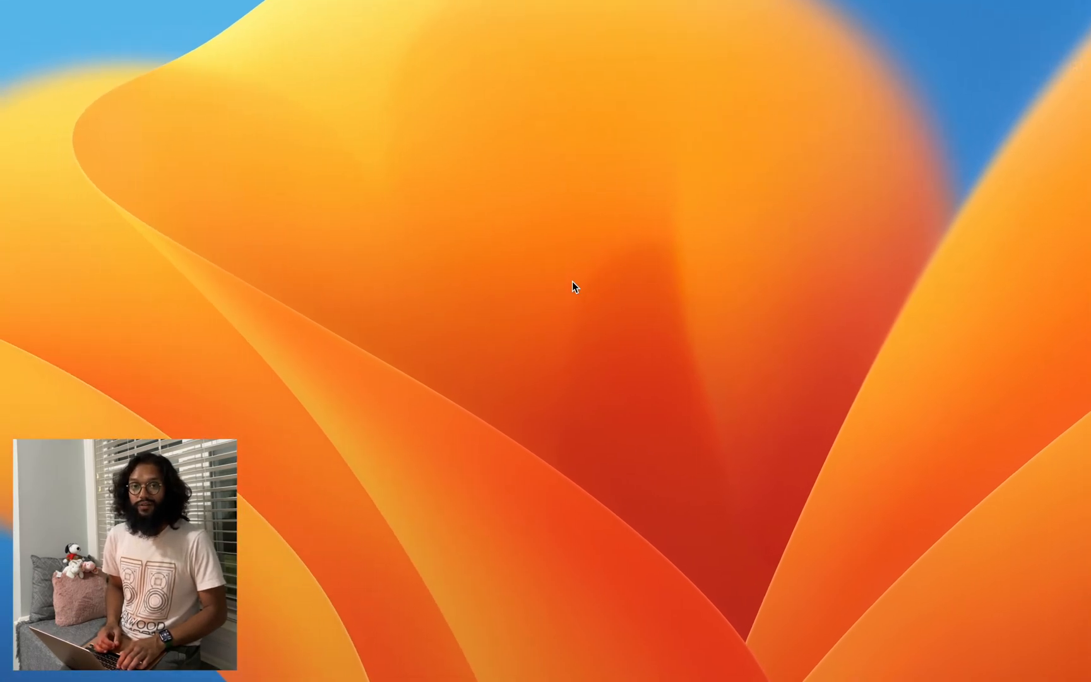
mouse_move(8, 146)
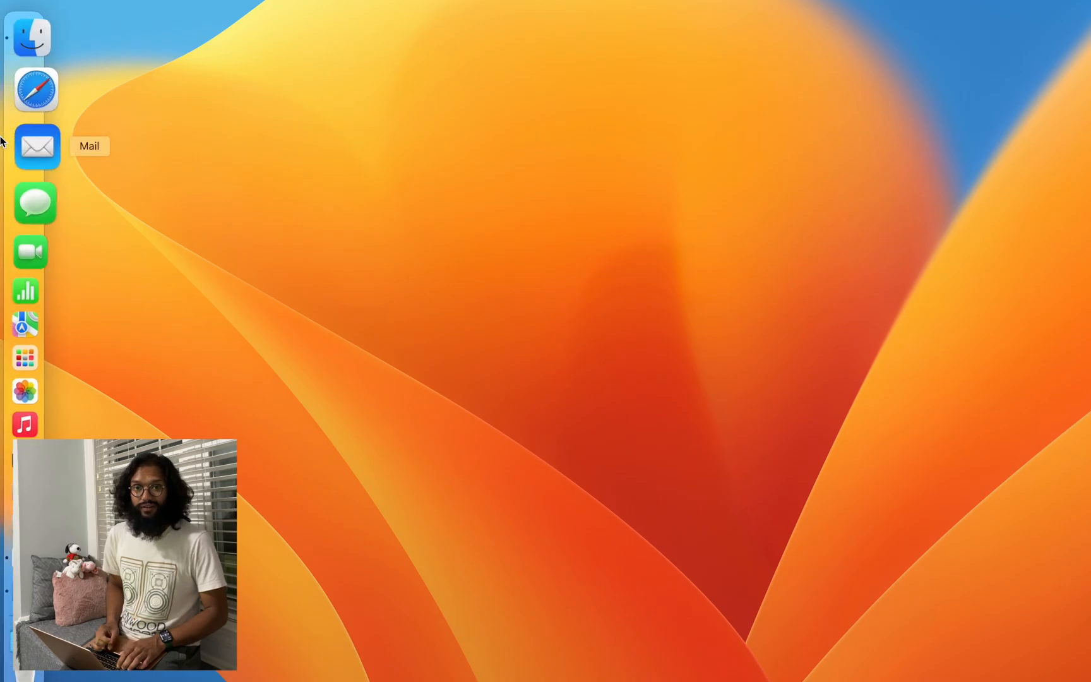
- Browse to softorino.com in Safari and show the WALTR PRO product section with download options
left_click(37, 88)
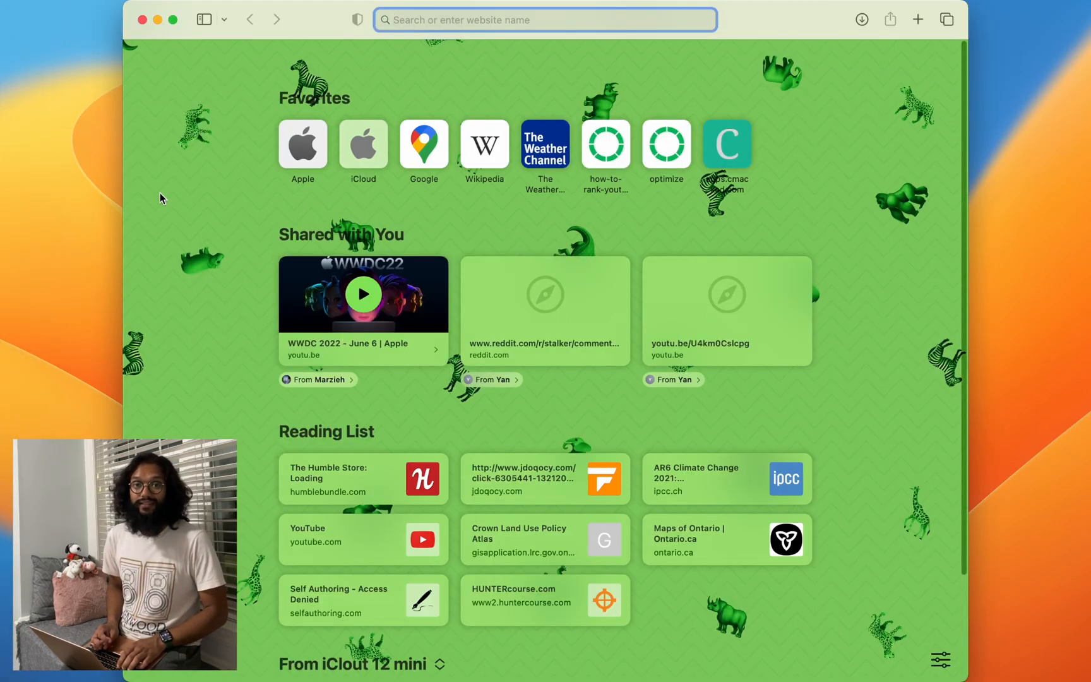
type("softorino.com")
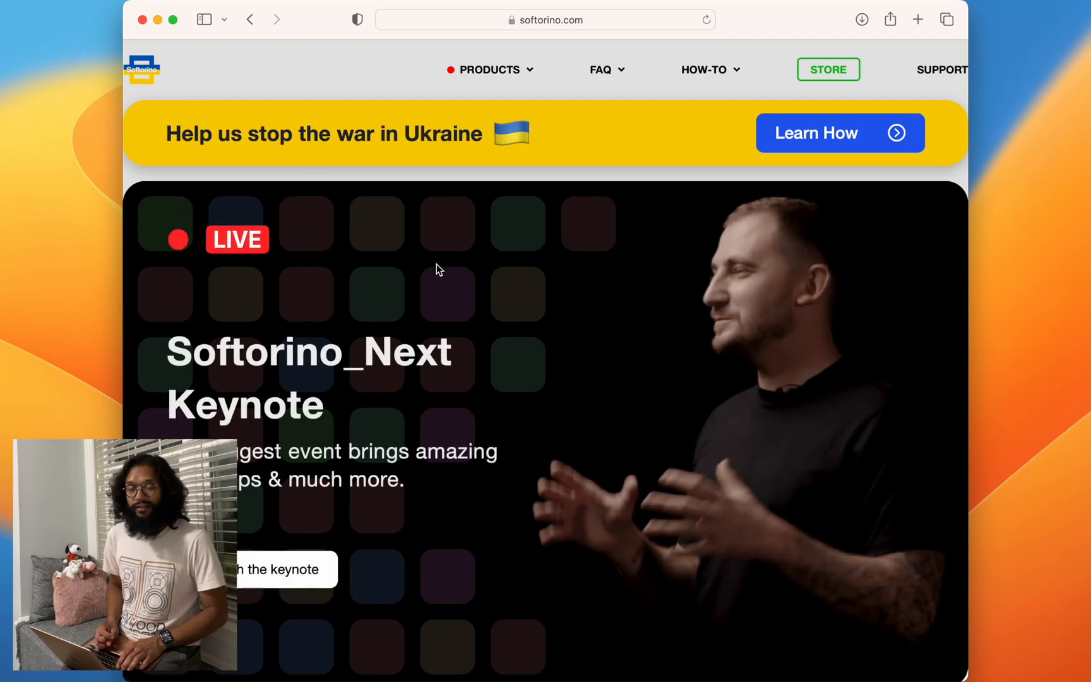
scroll("down", 3)
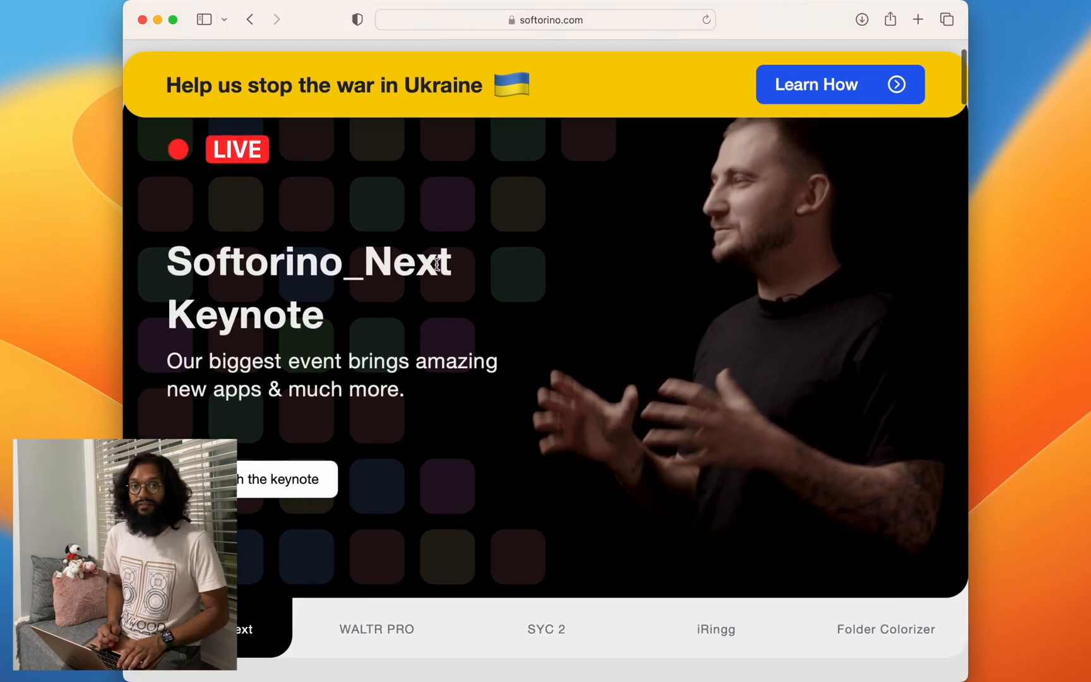
left_click(489, 70)
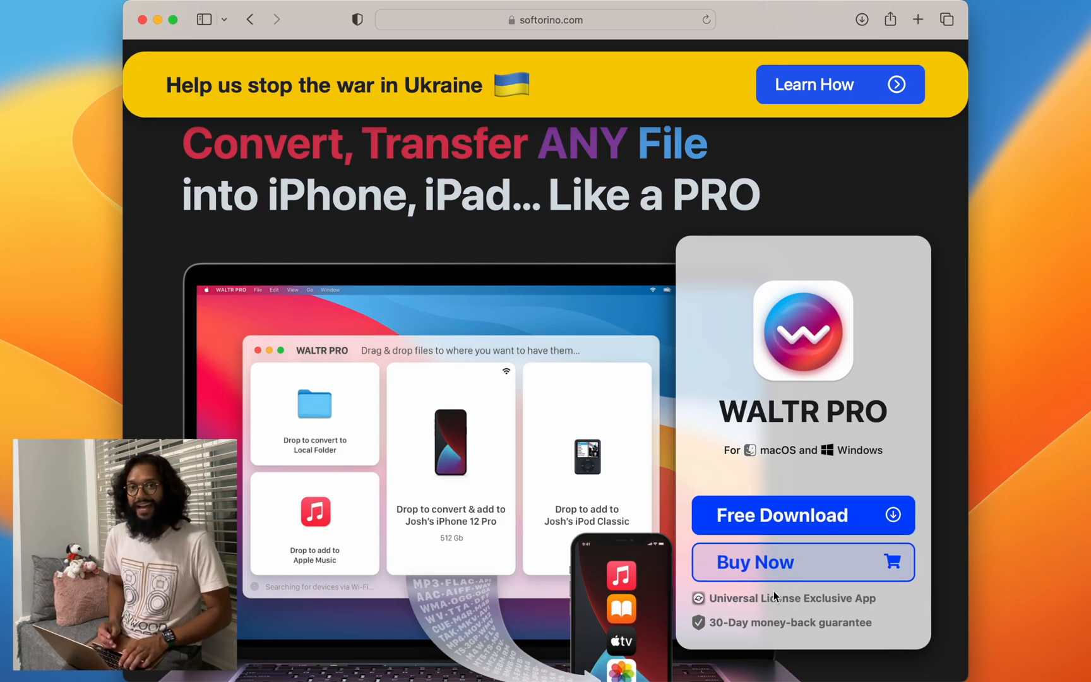
- Show the Softorino products grid with WALTR PRO, SYC 2, iRingg, Streamr, SYC PRO and altTunes
left_click(491, 70)
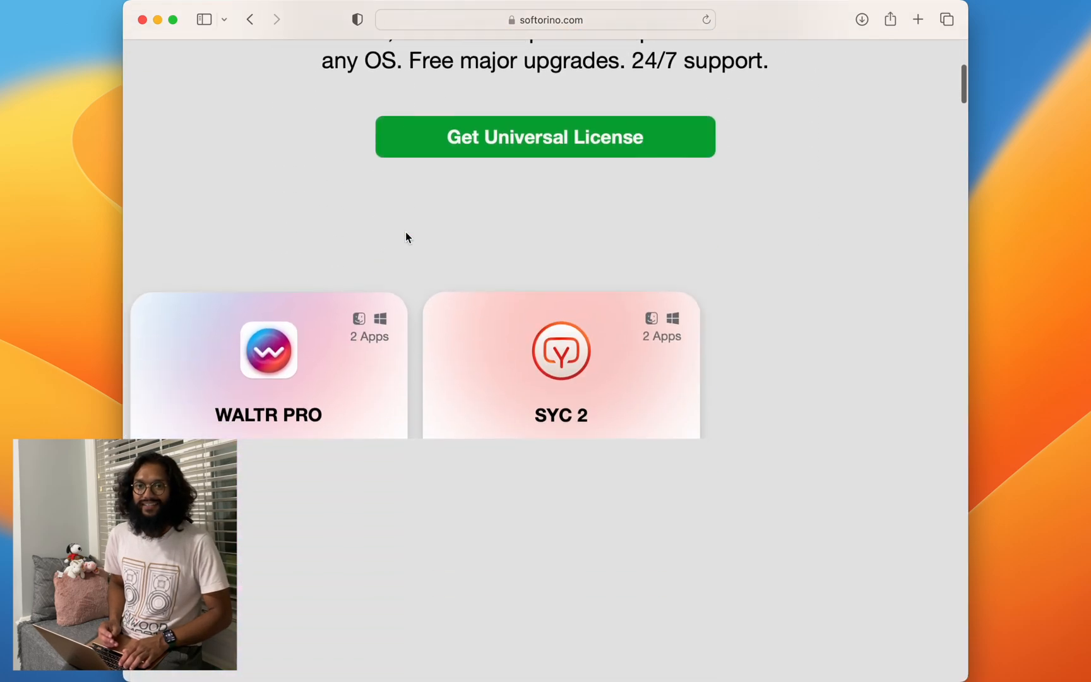
scroll("down", 3)
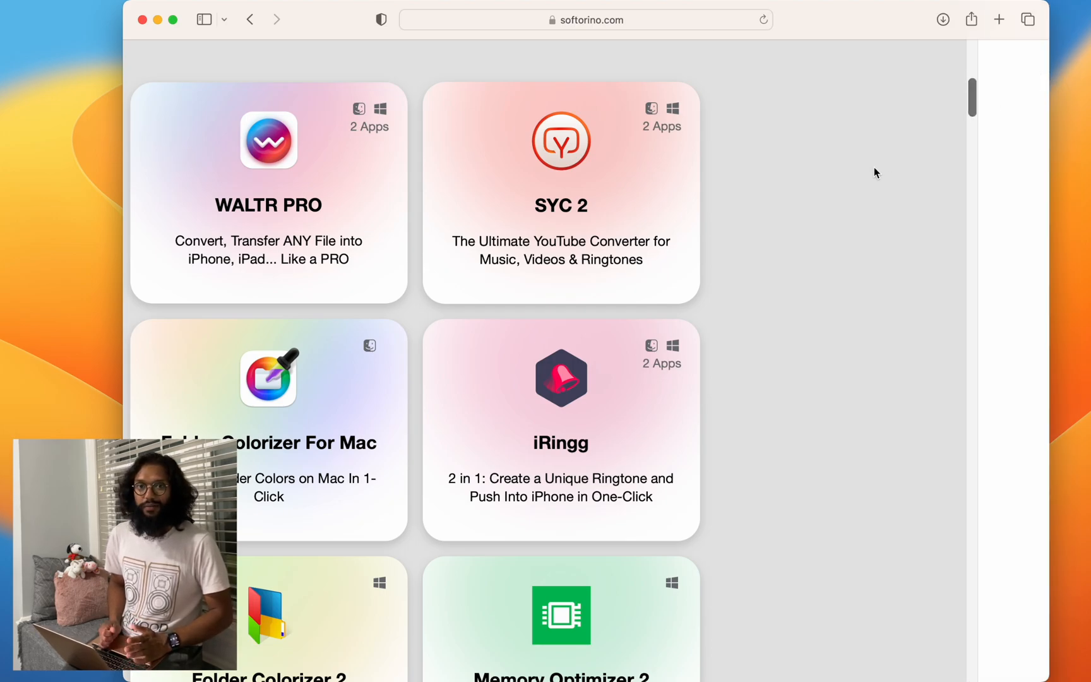
scroll("down", 3)
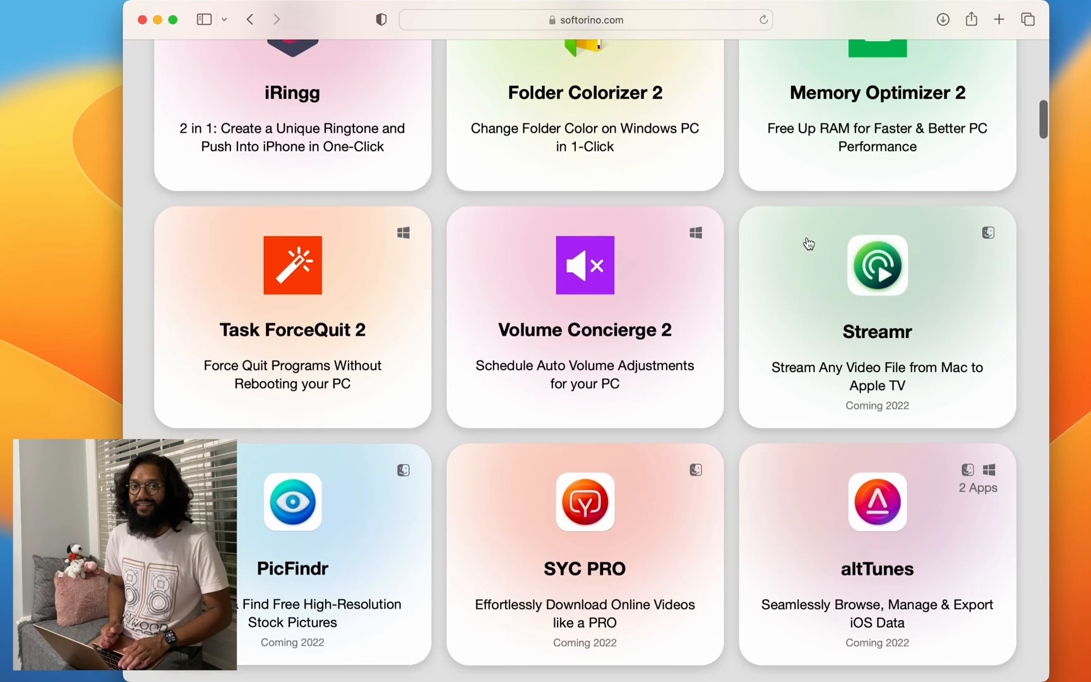